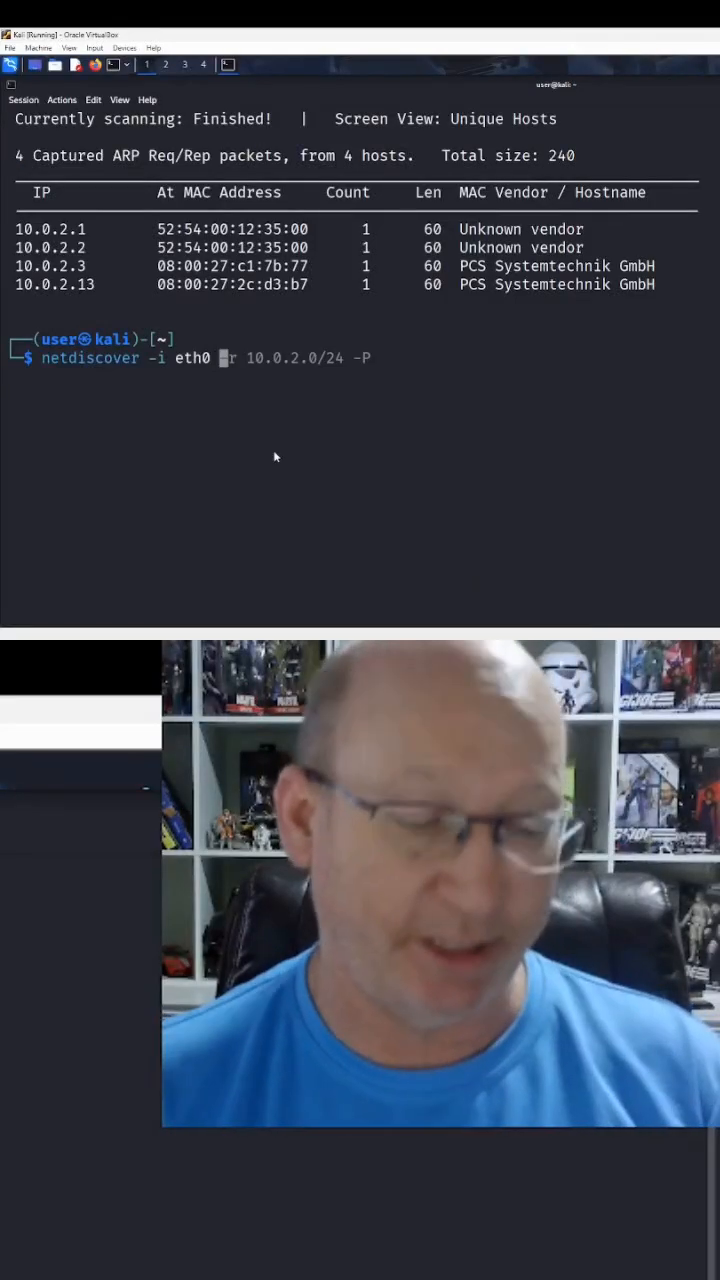
type("r 10.0.2.0/24 -P")
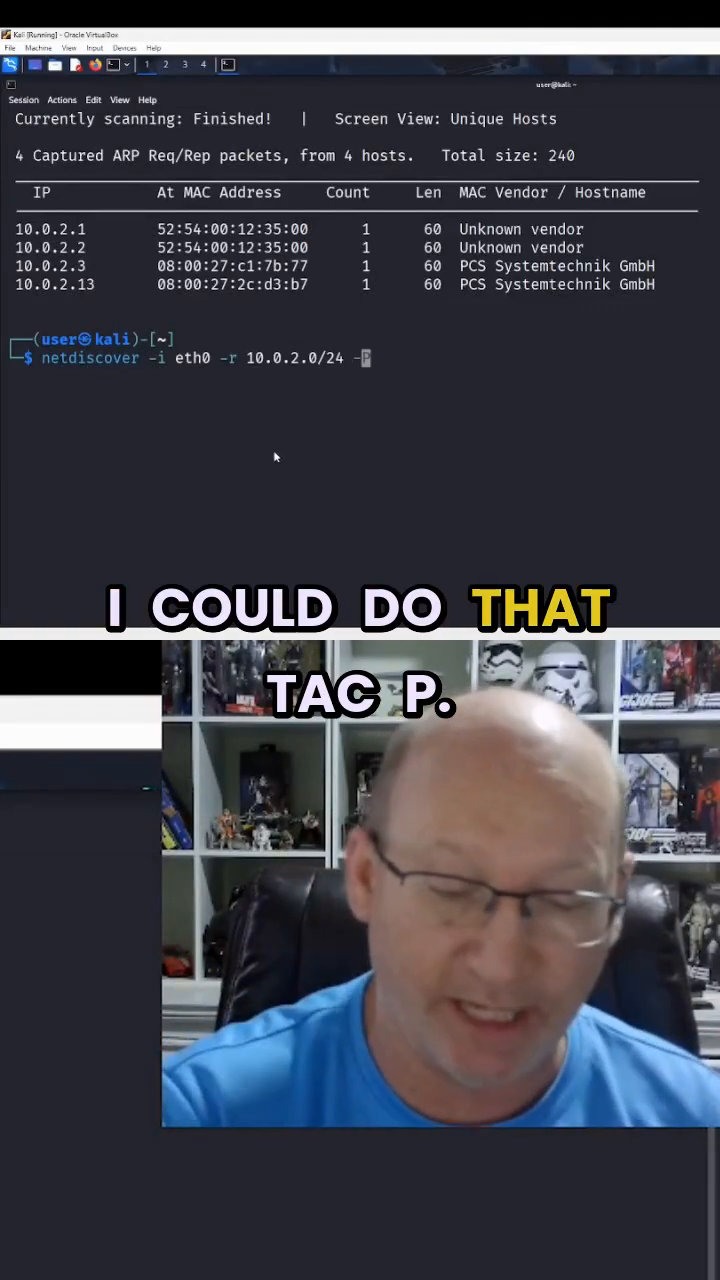
type("sudo")
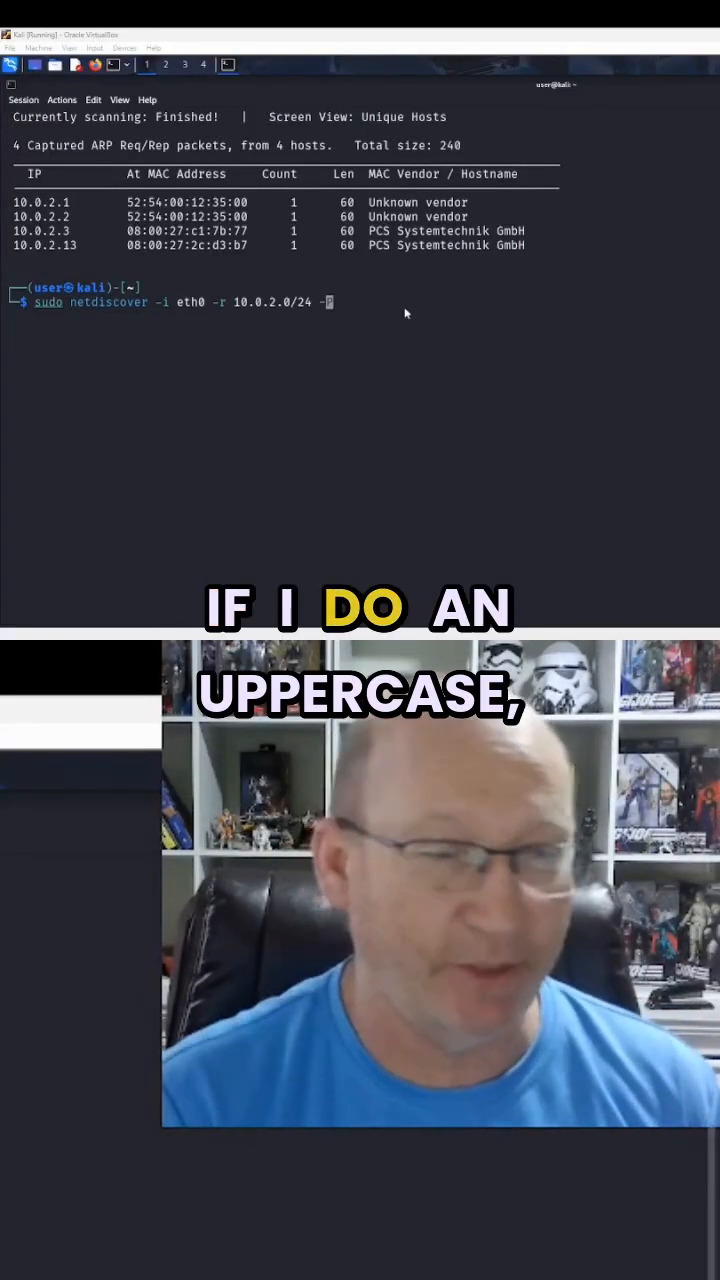
type("p")
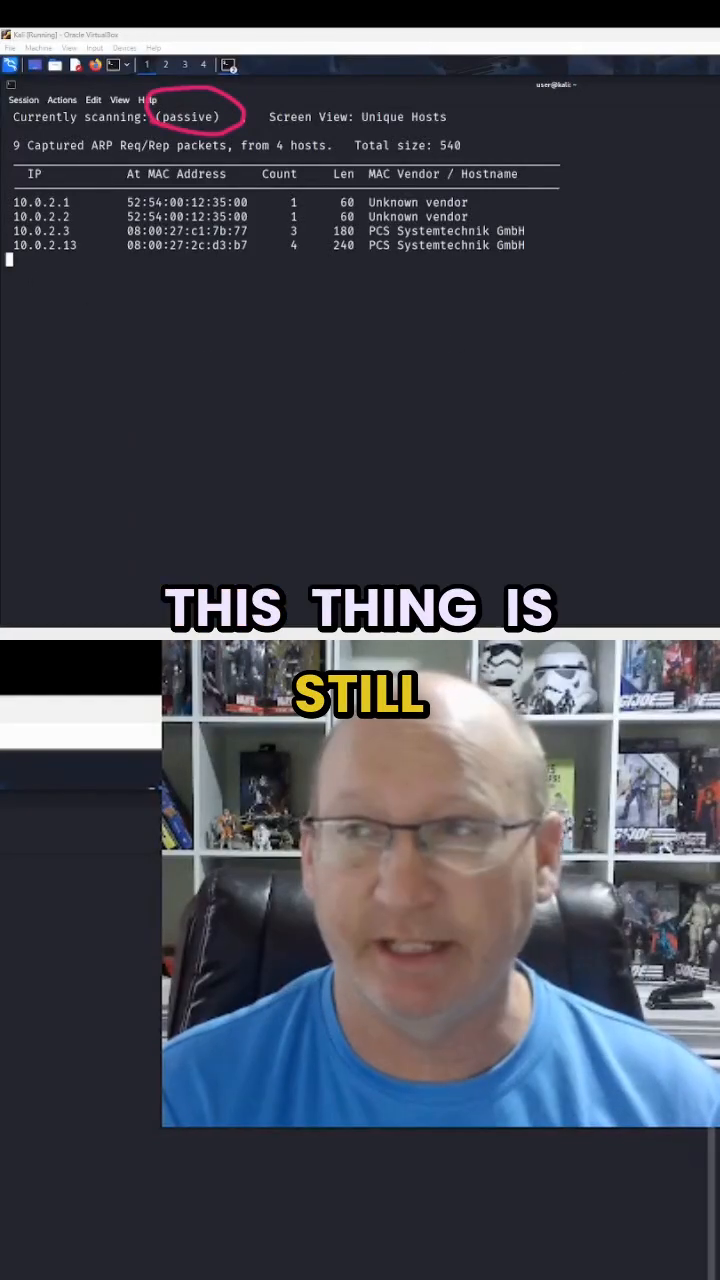
mouse_move(296, 308)
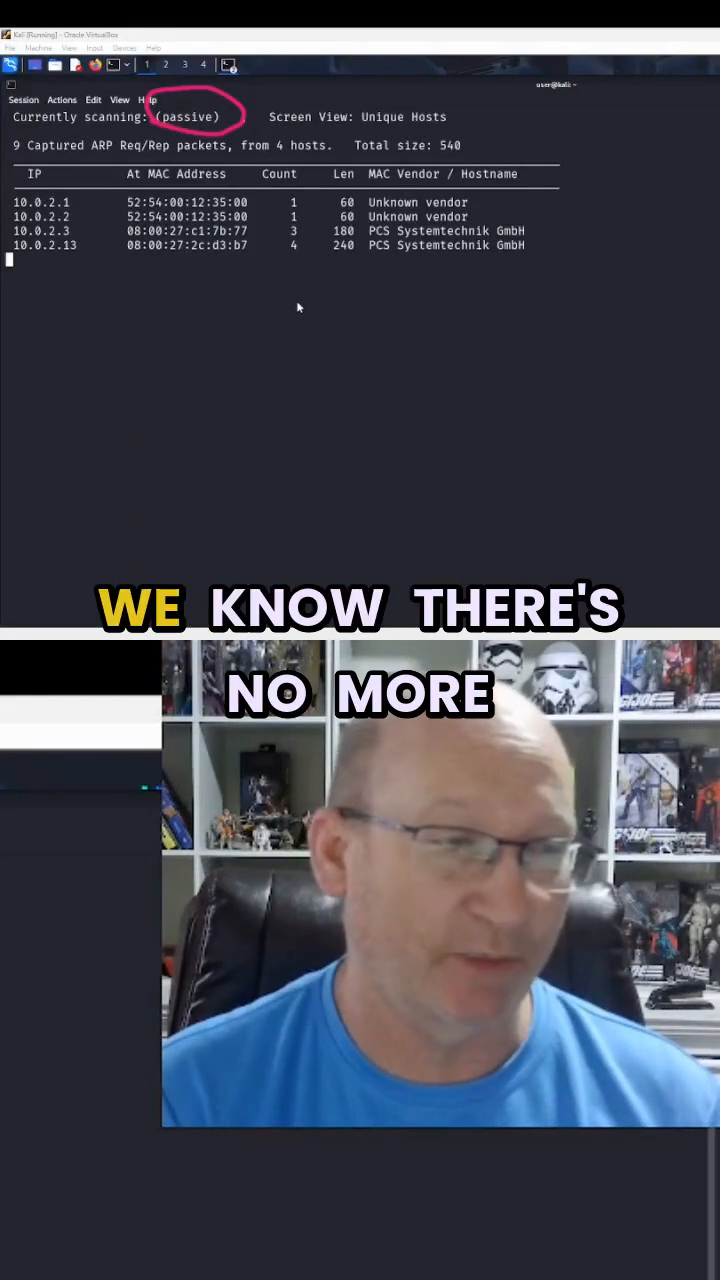